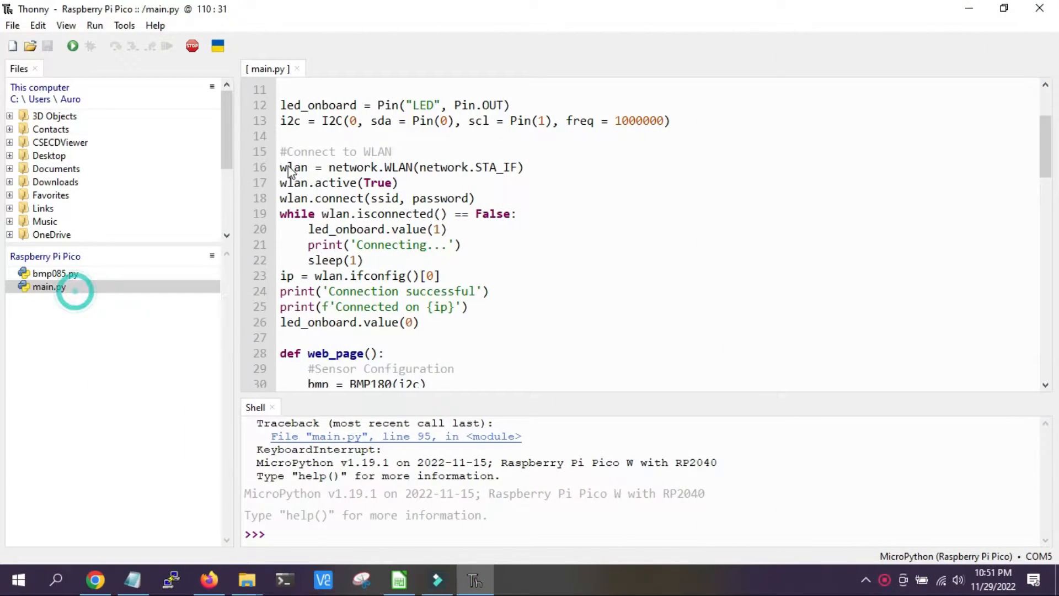
Scroll through the main.py web server script to review its contents.
scroll("down", 3)
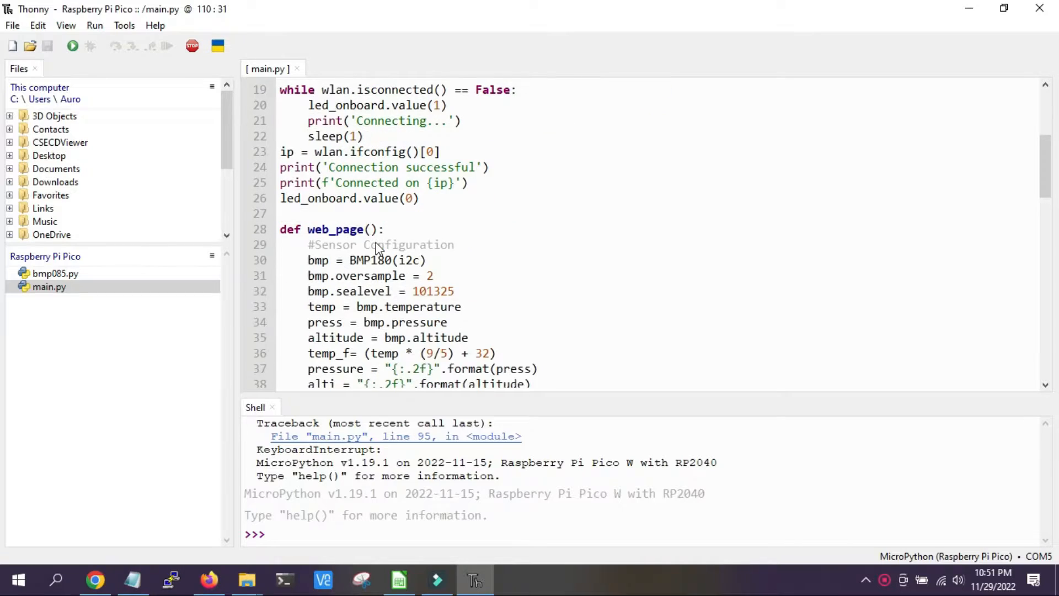
scroll("down", 3)
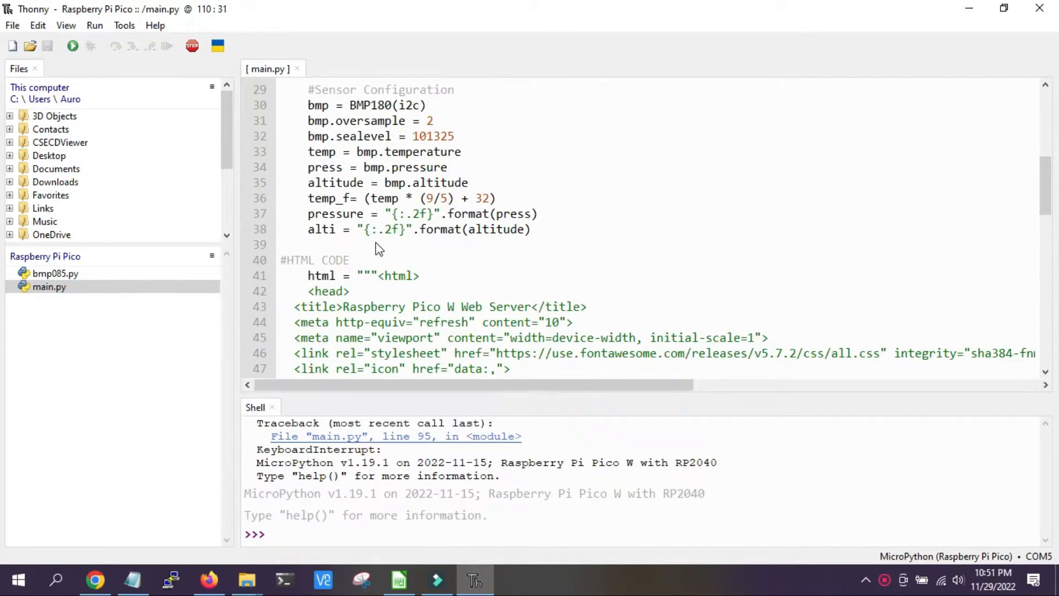
scroll("up", 3)
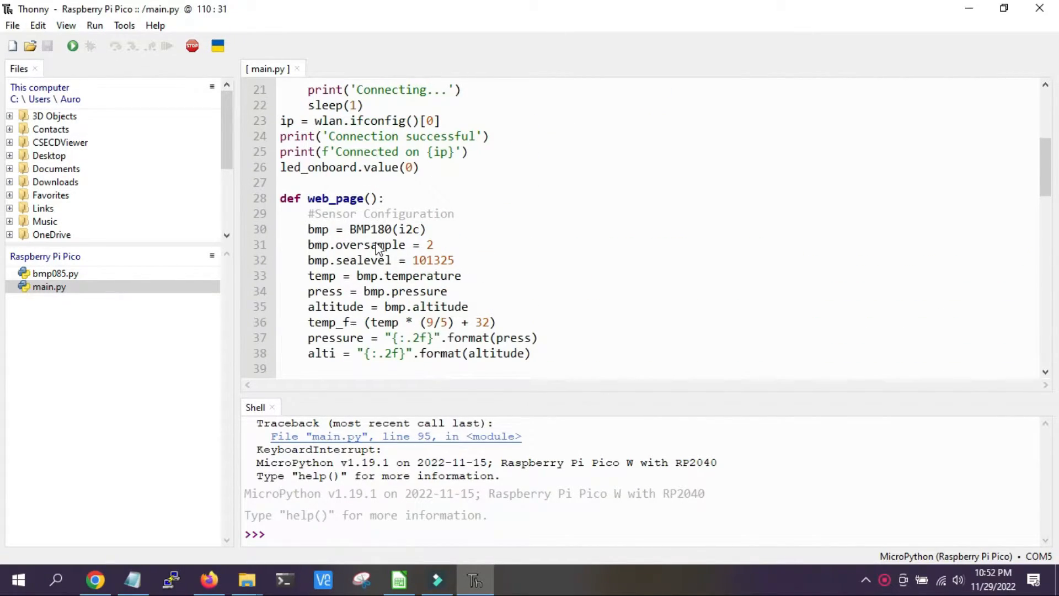
scroll("up", 3)
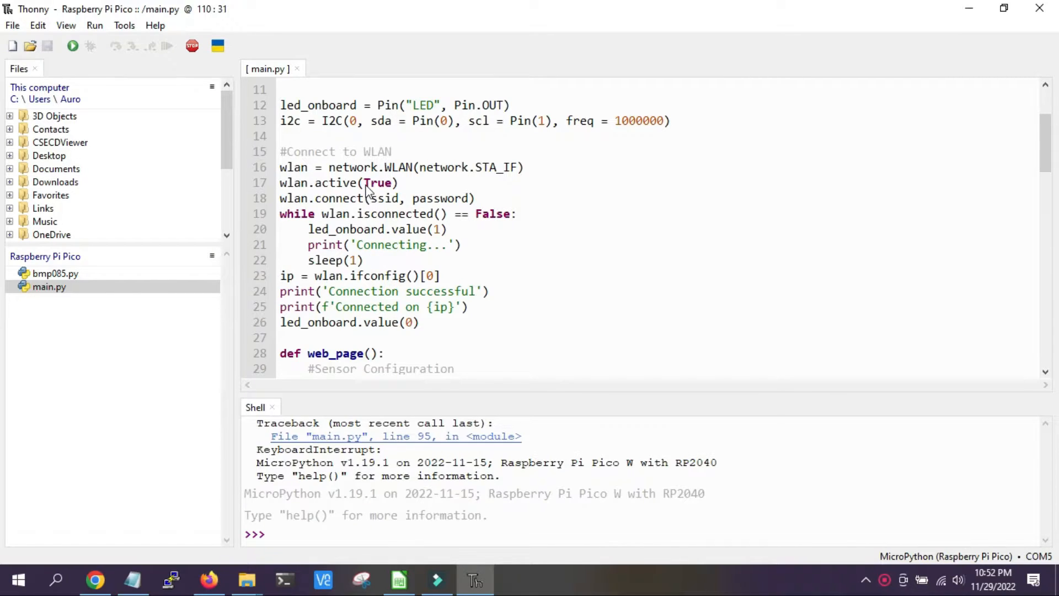
scroll("down", 3)
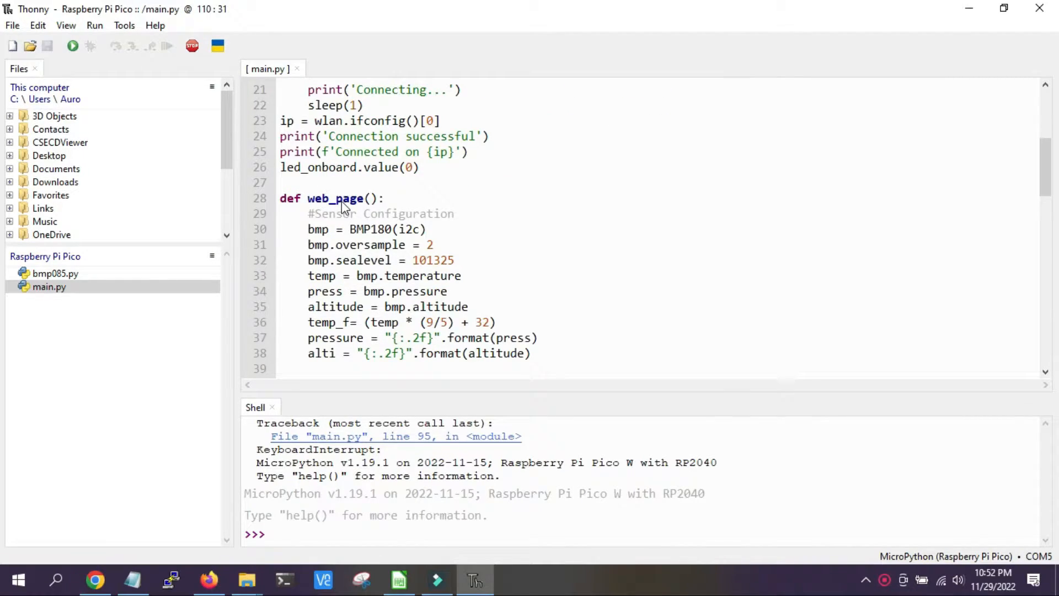
scroll("down", 3)
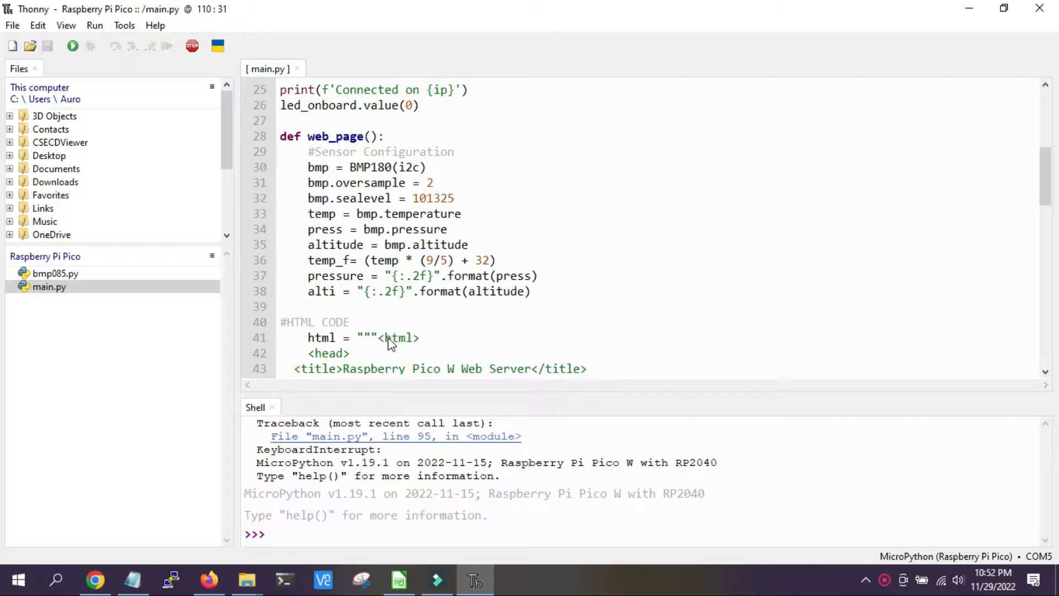
scroll("down", 3)
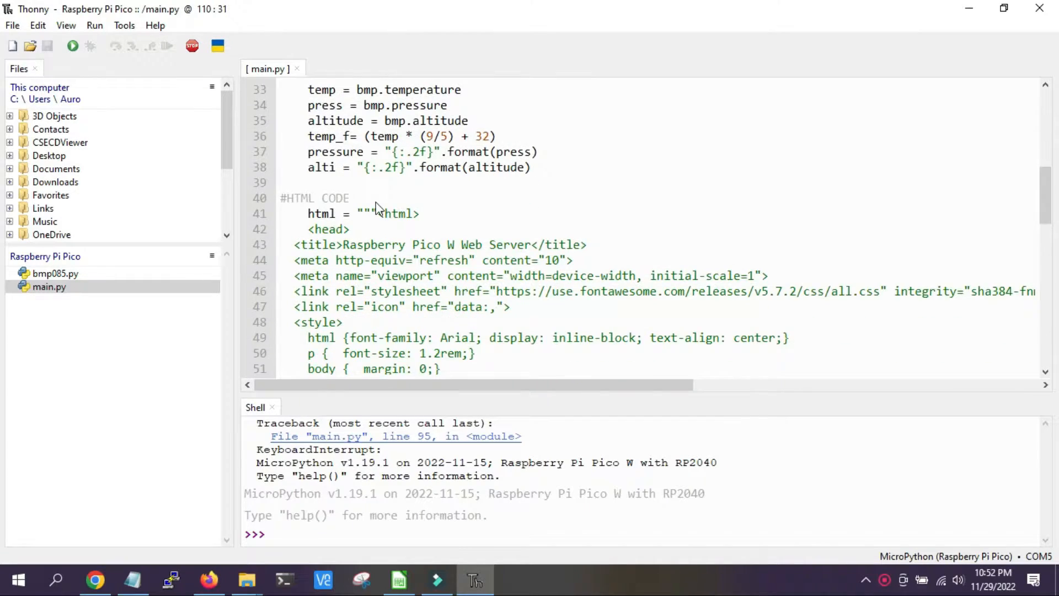
scroll("down", 3)
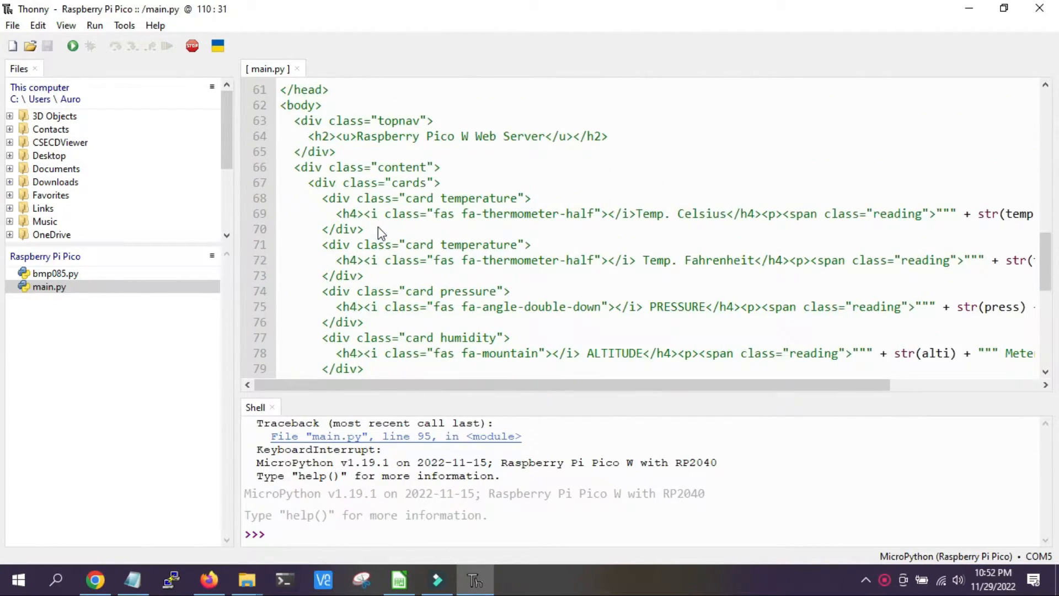
scroll("down", 3)
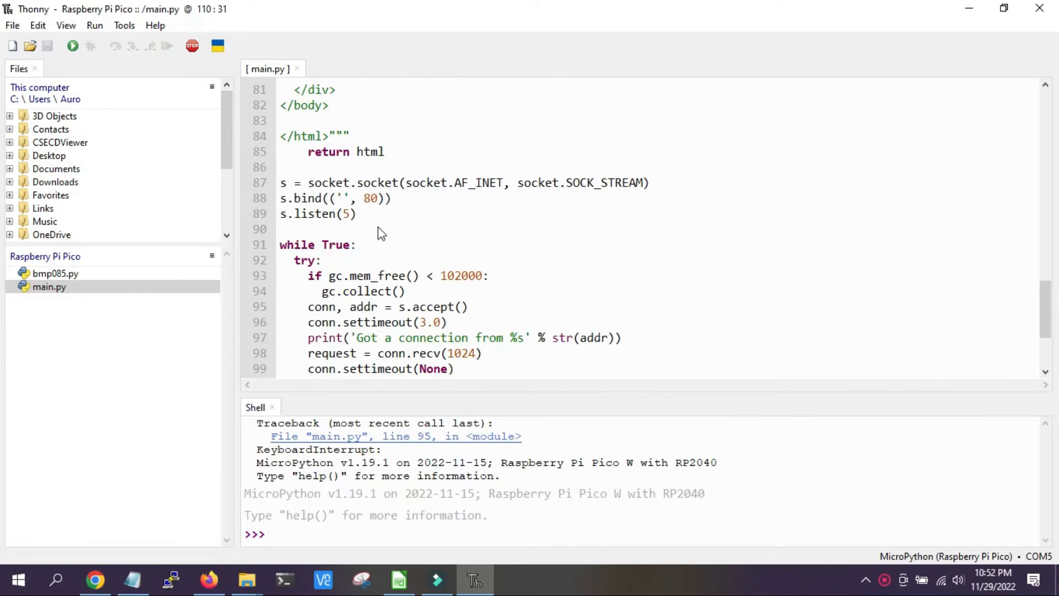
mouse_move(435, 209)
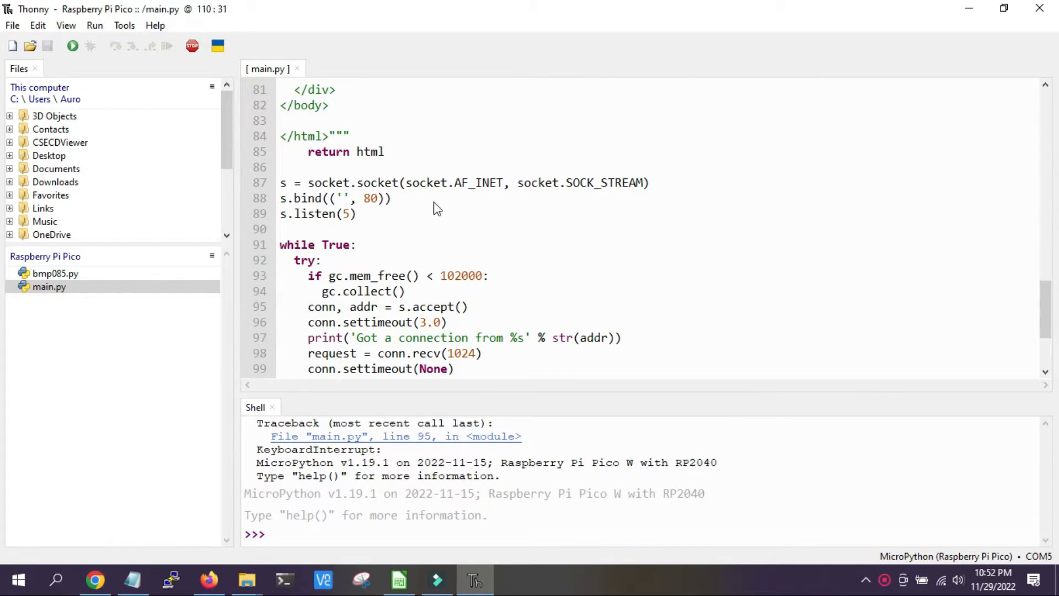
mouse_move(452, 245)
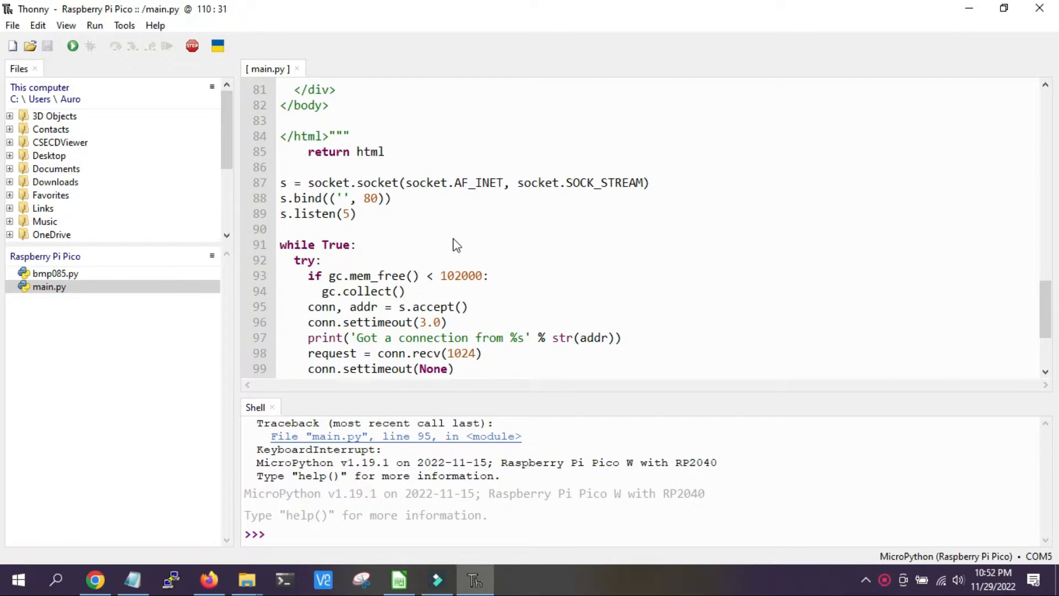
scroll("down", 3)
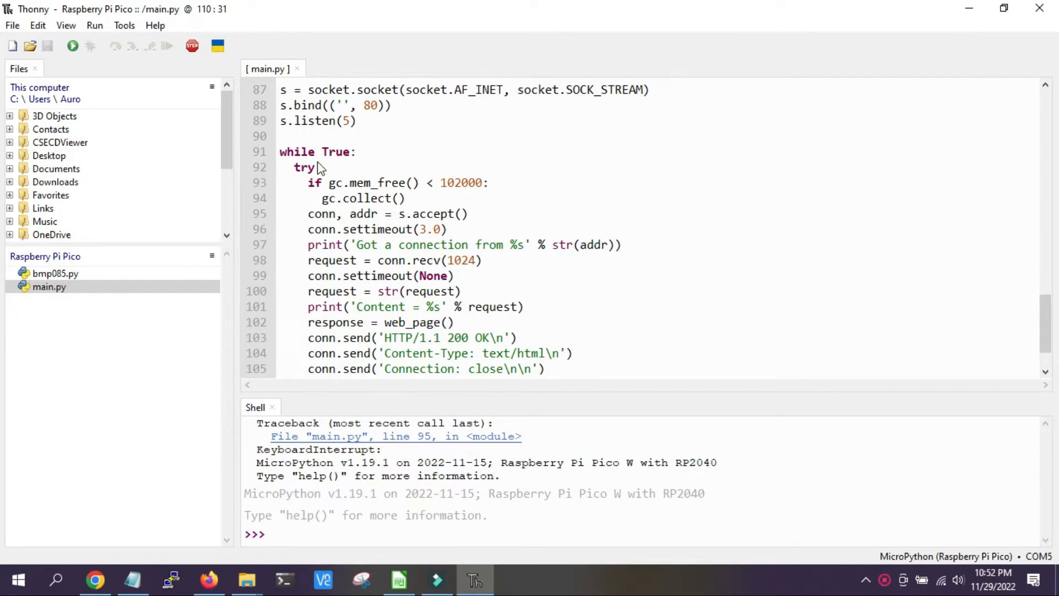
mouse_move(424, 284)
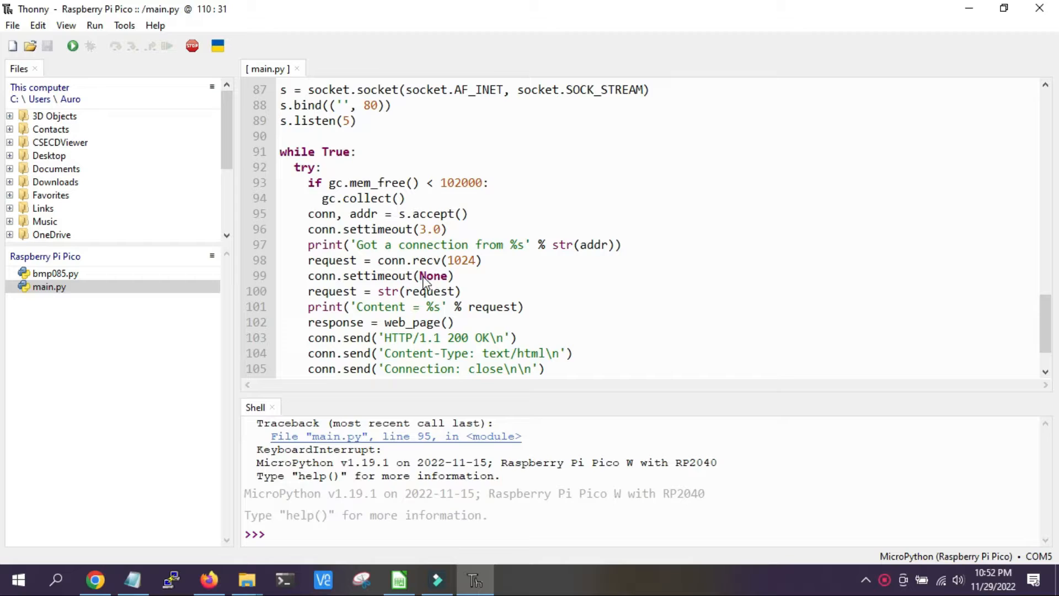
scroll("down", 3)
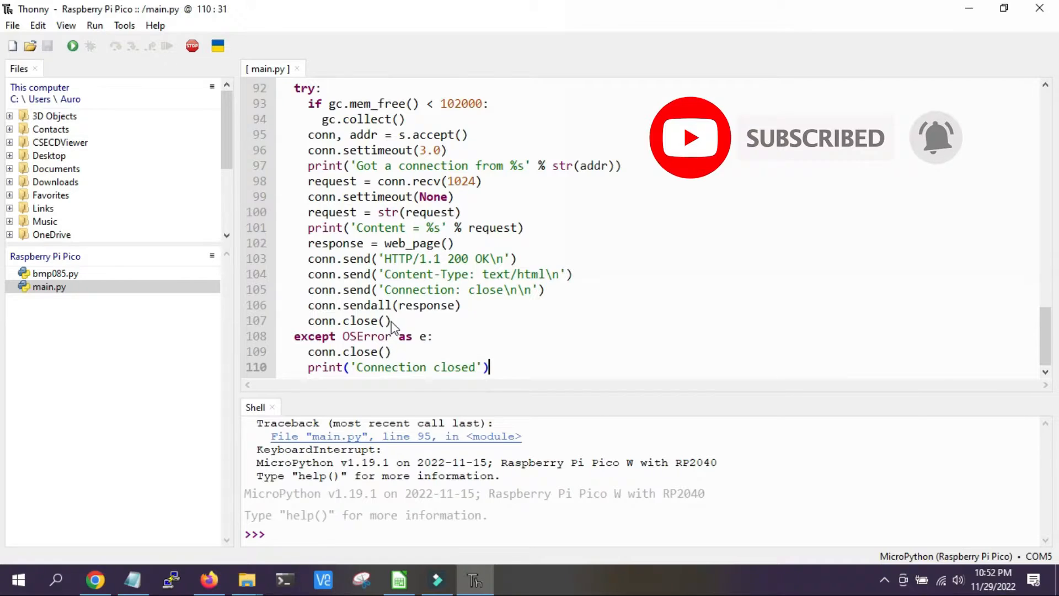
View the bmp085.py sensor library from the Pico file pane, then return to main.py.
left_click(55, 274)
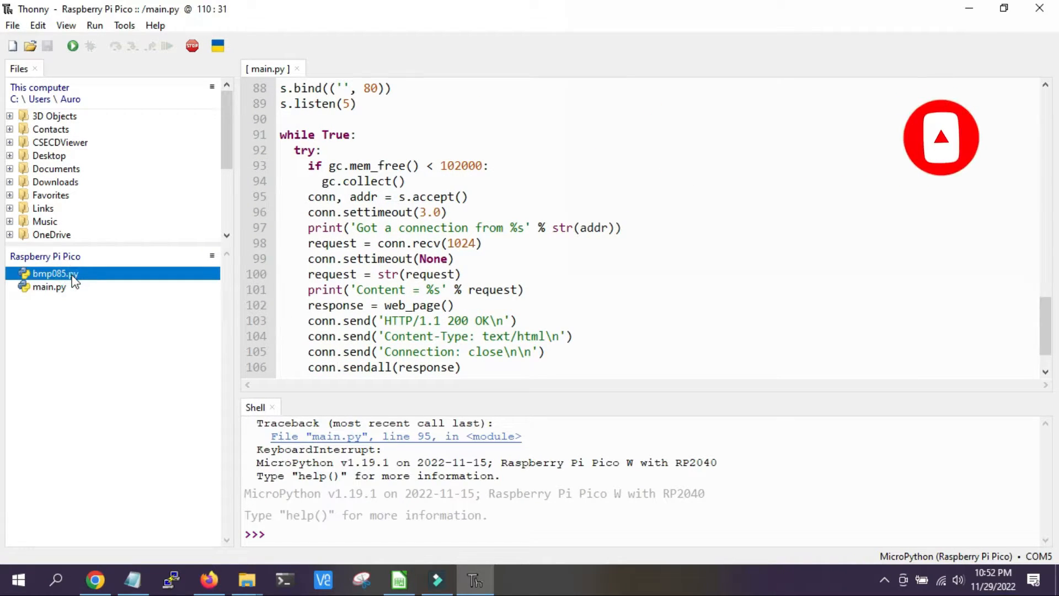
double_click(56, 273)
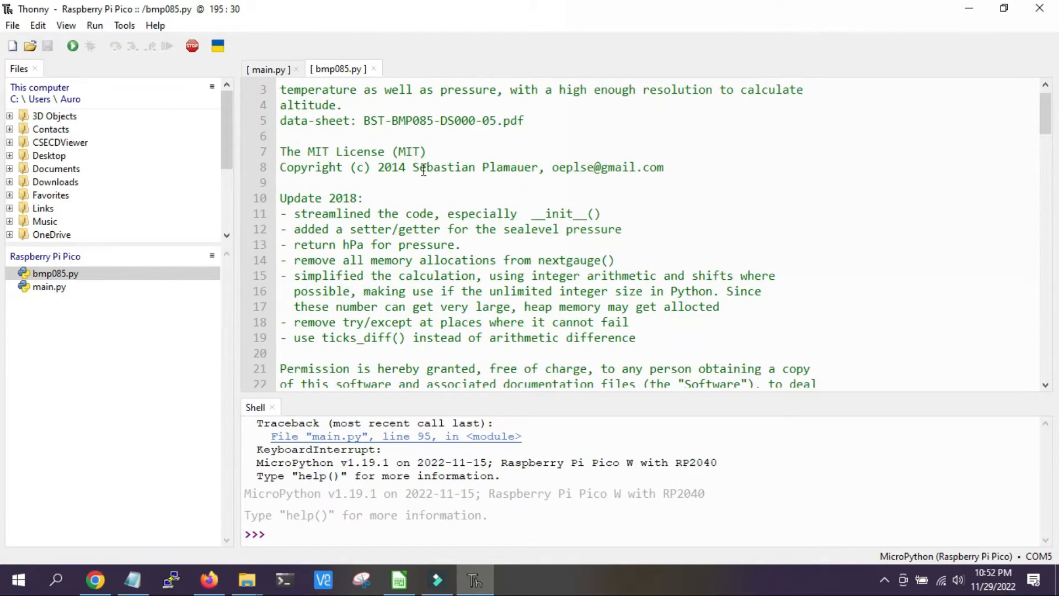
scroll("down", 3)
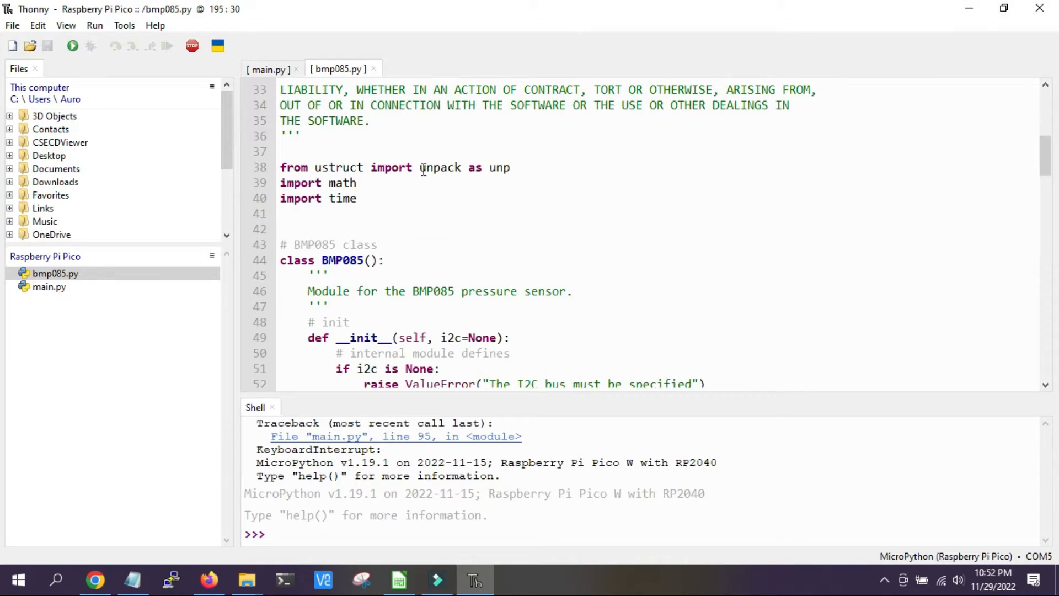
scroll("down", 3)
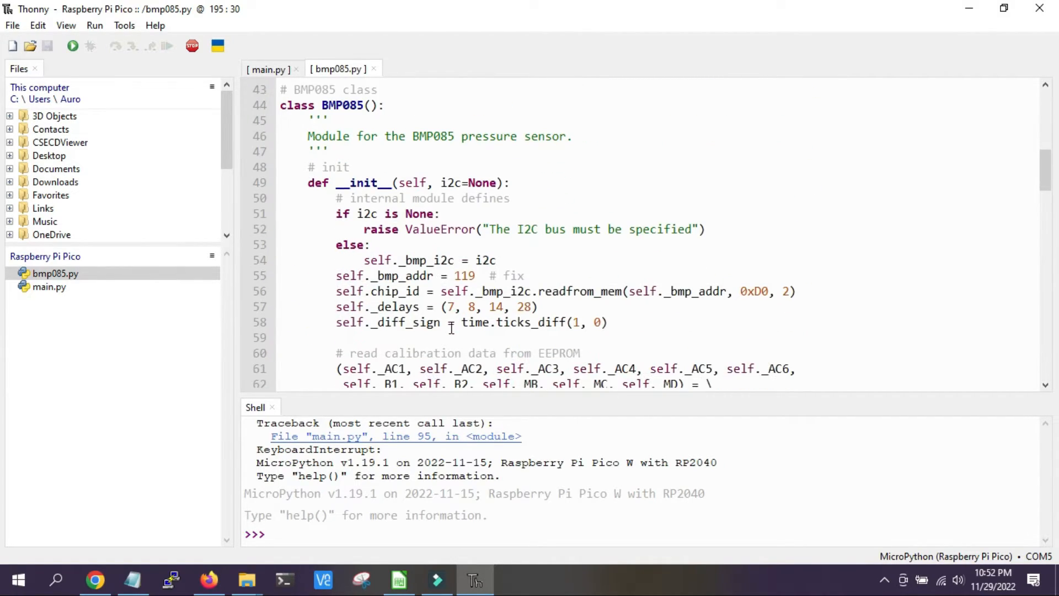
mouse_move(489, 245)
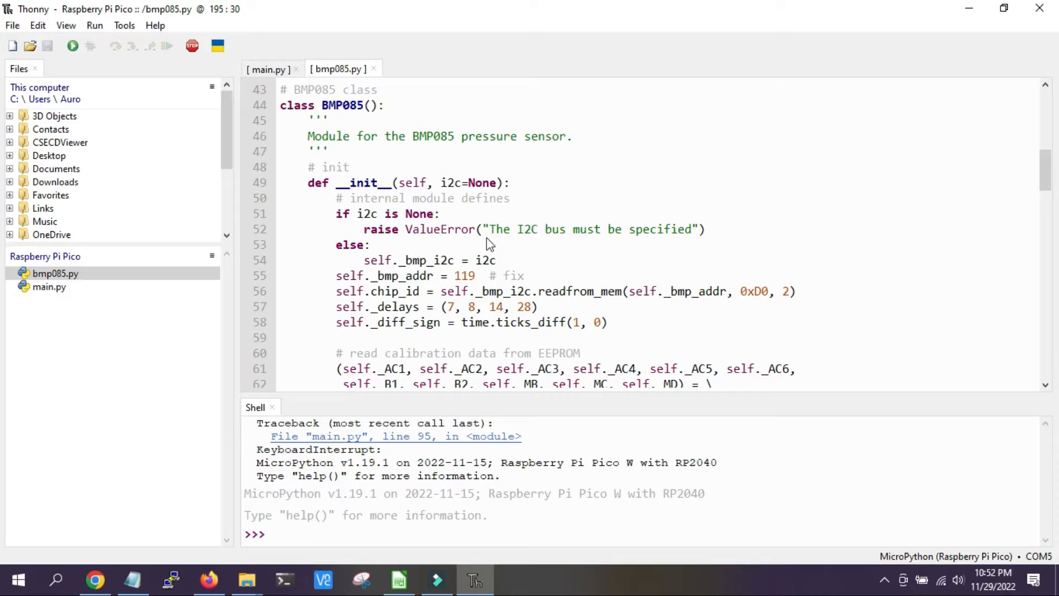
left_click(266, 69)
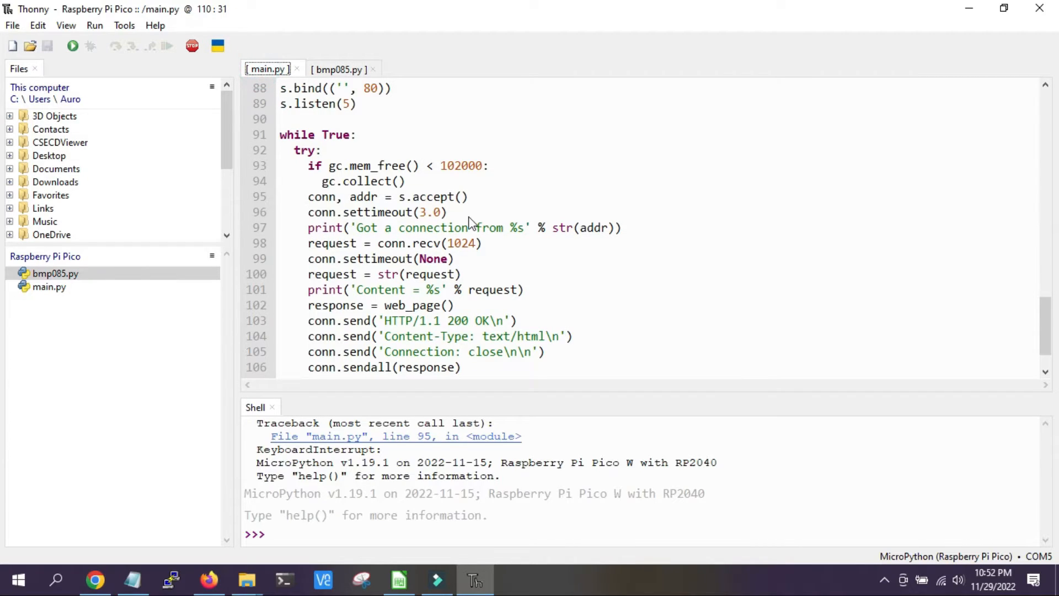
mouse_move(73, 45)
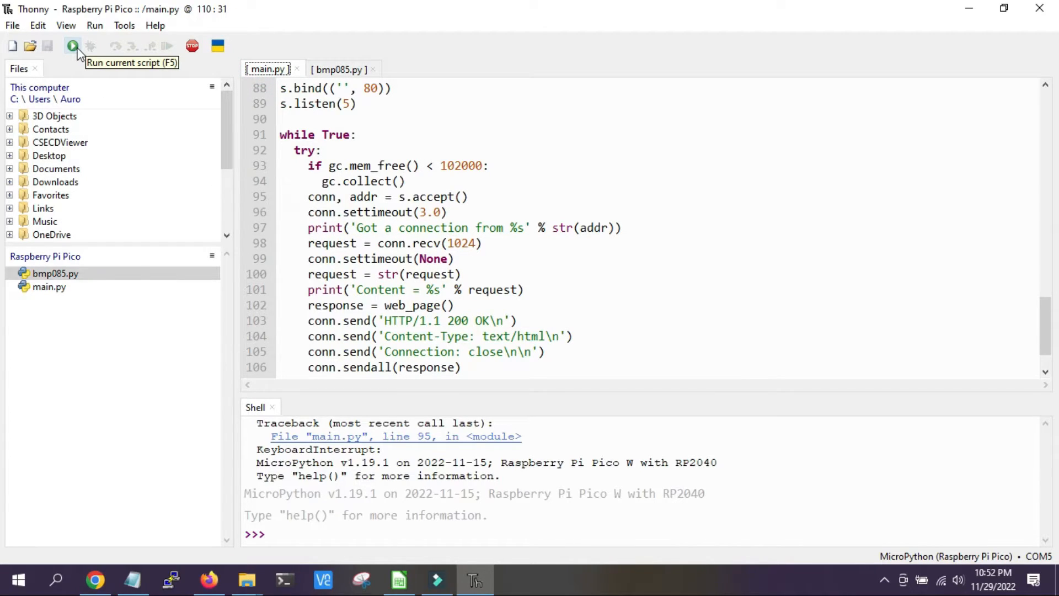
Run main.py so the Pico W joins WiFi at 192.168.29.206, then bring up Firefox.
left_click(73, 45)
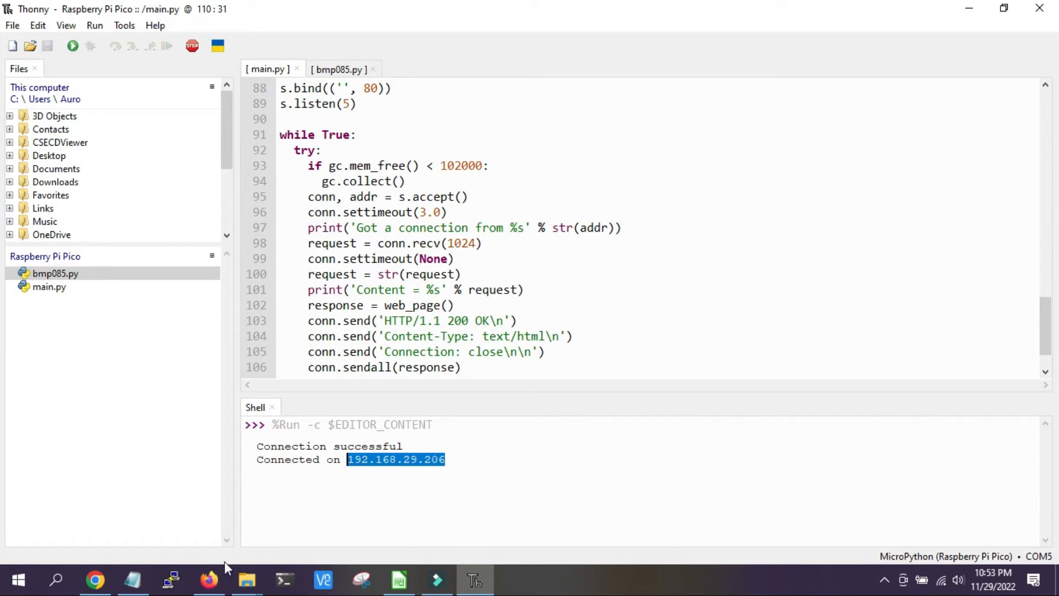
left_click(208, 579)
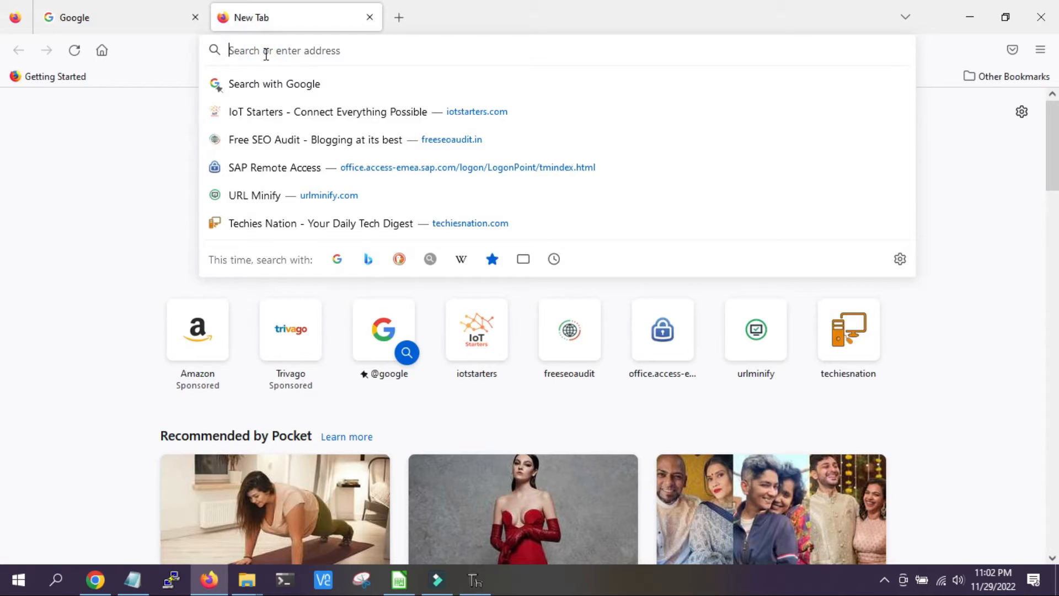
Enter the Pico W address 192.168.29.206 to load the live sensor dashboard.
type("192.168.29.206")
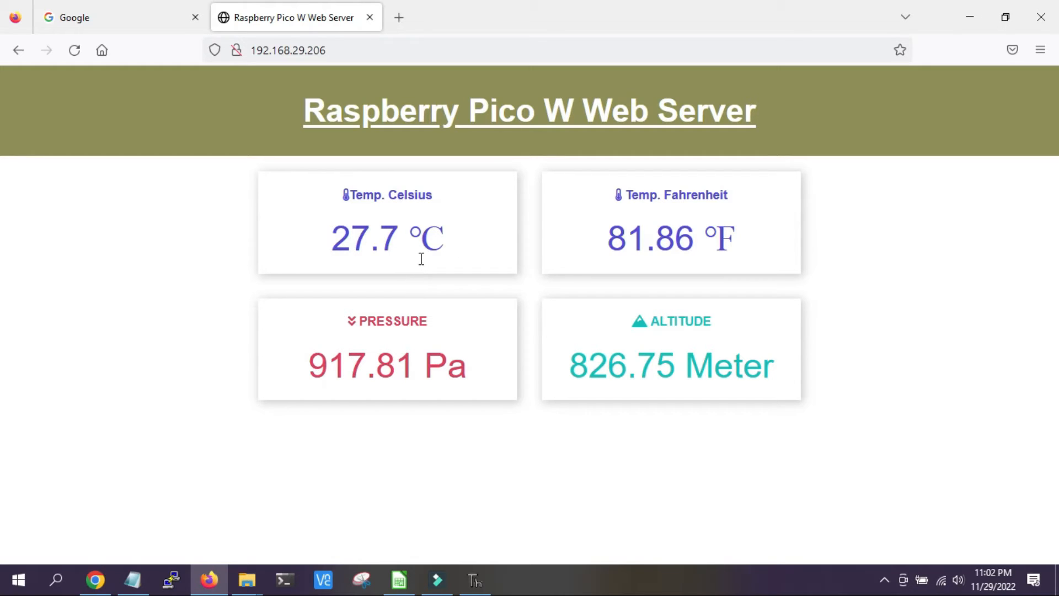
mouse_move(369, 383)
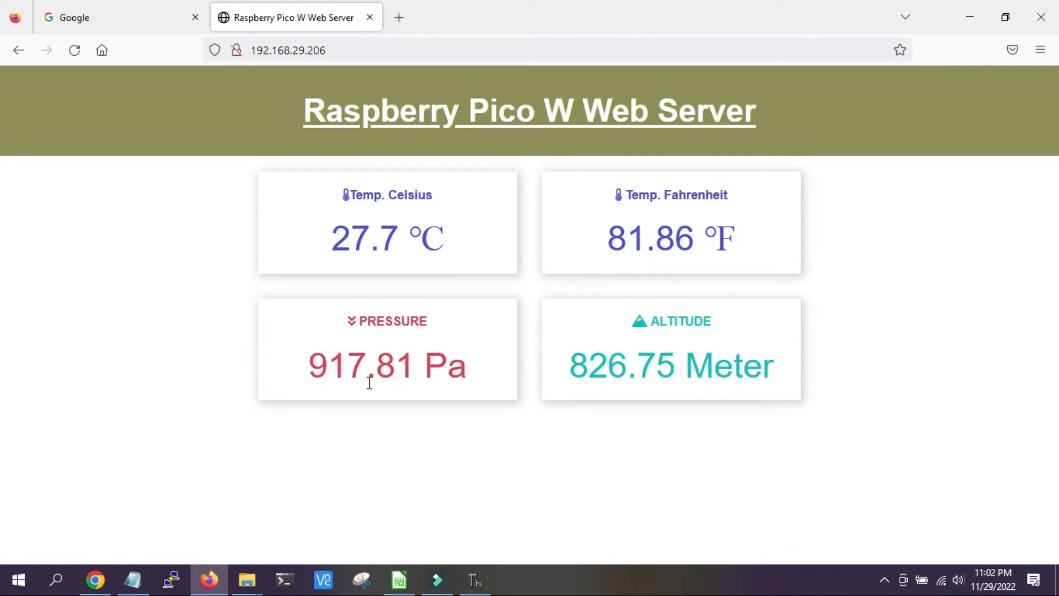
mouse_move(627, 395)
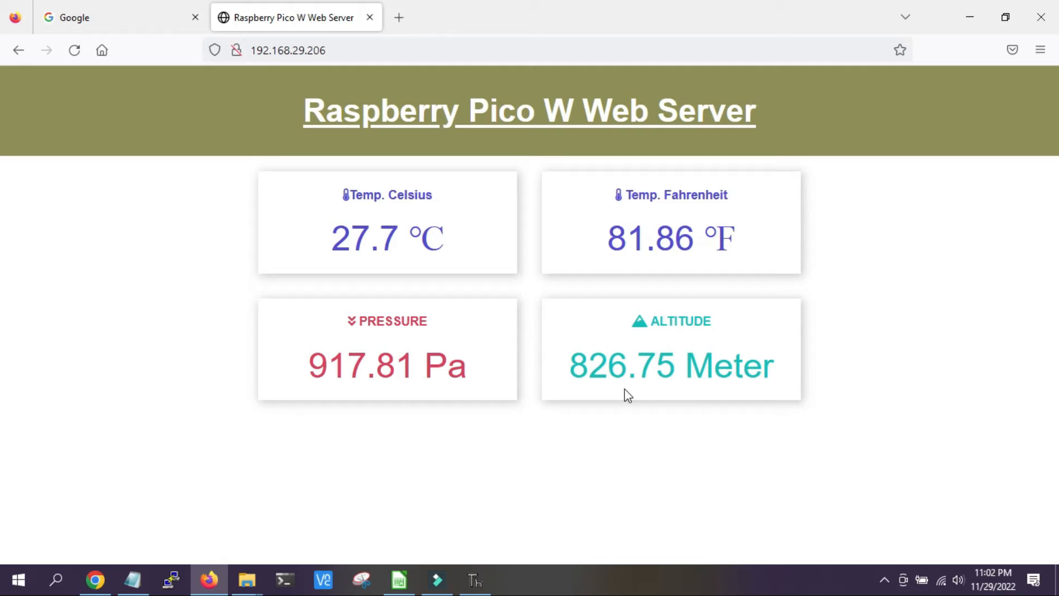
mouse_move(686, 395)
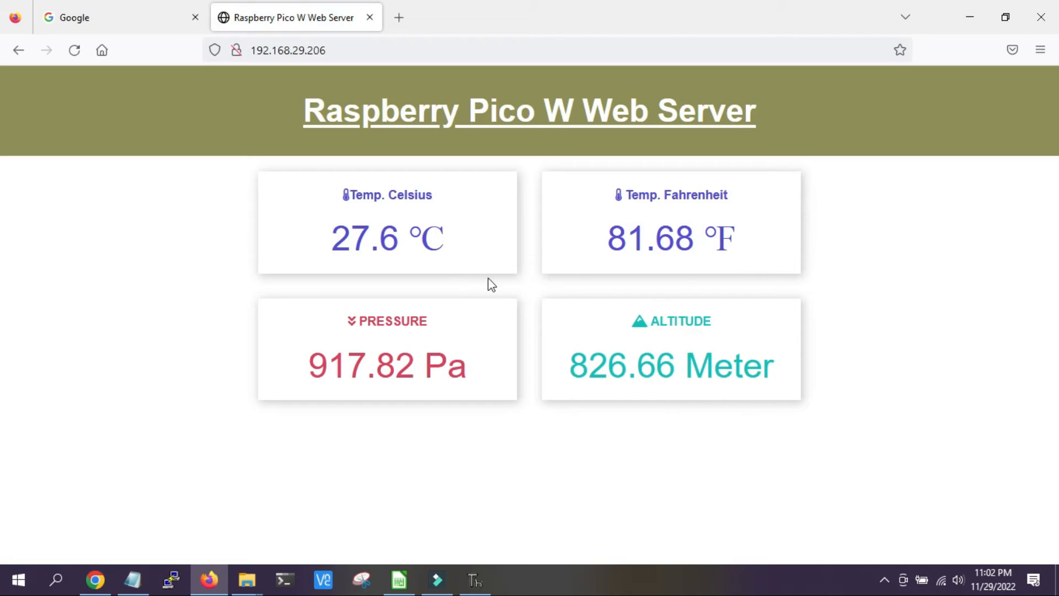
mouse_move(554, 342)
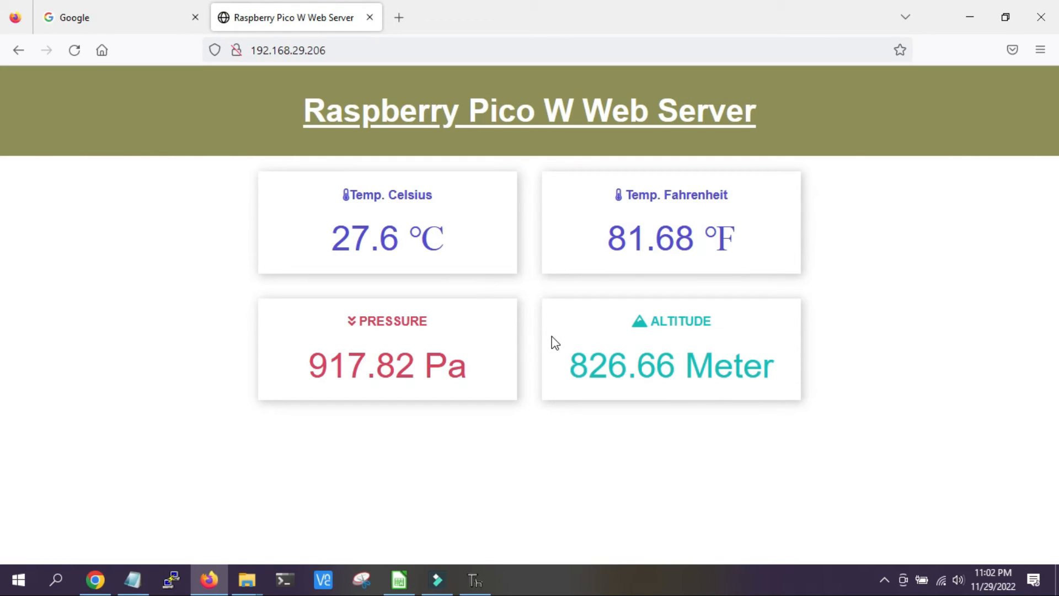